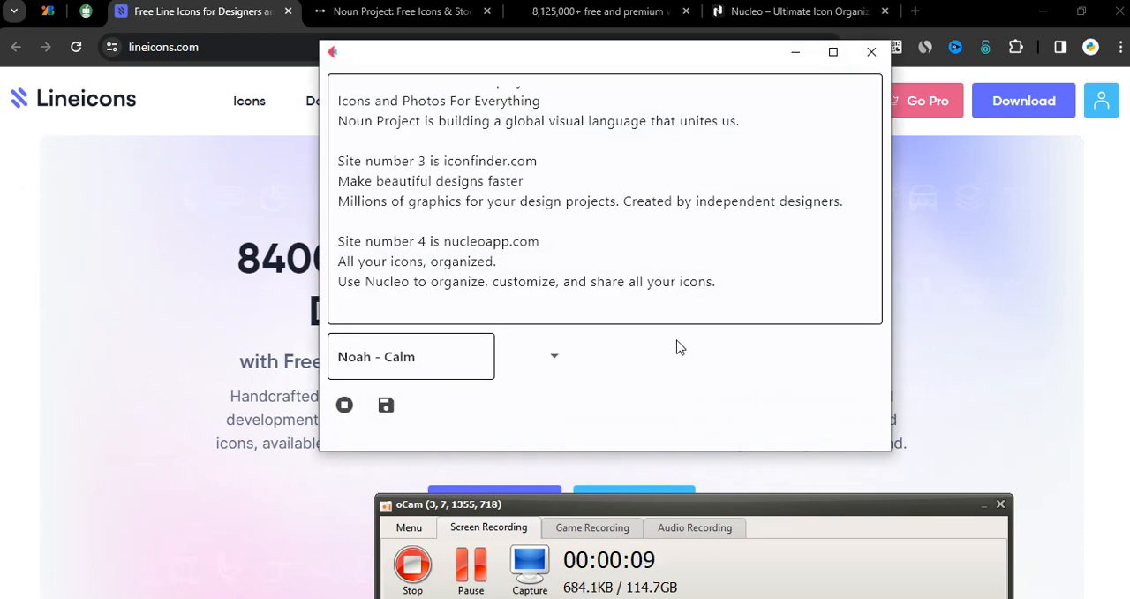
# - Minimize the narration window so the Lineicons homepage is fully visible
pyautogui.scroll(3)
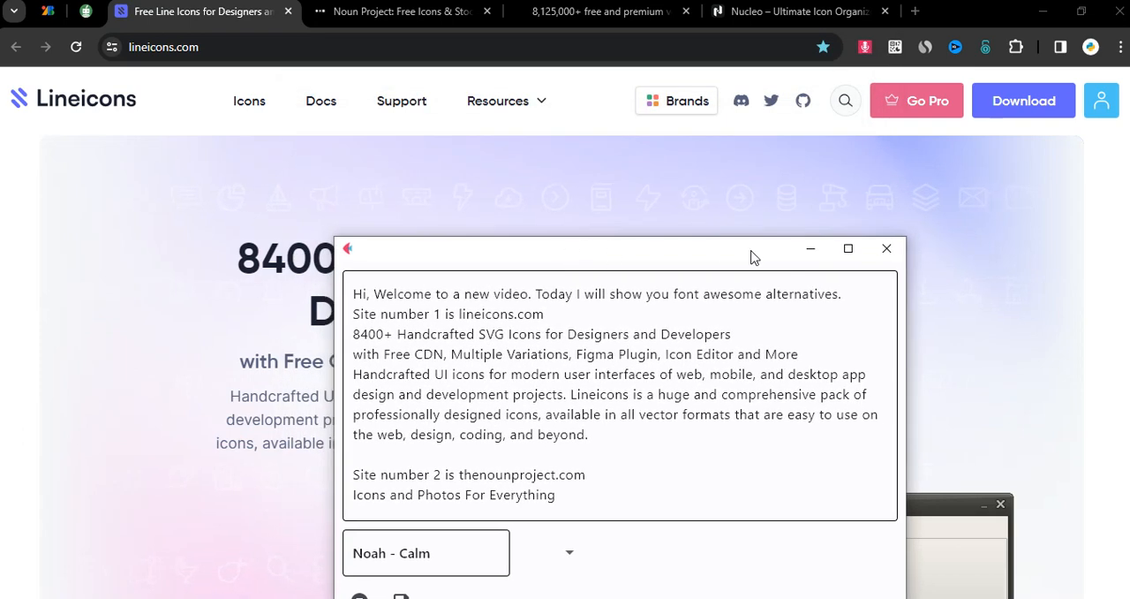
pyautogui.click(887, 248)
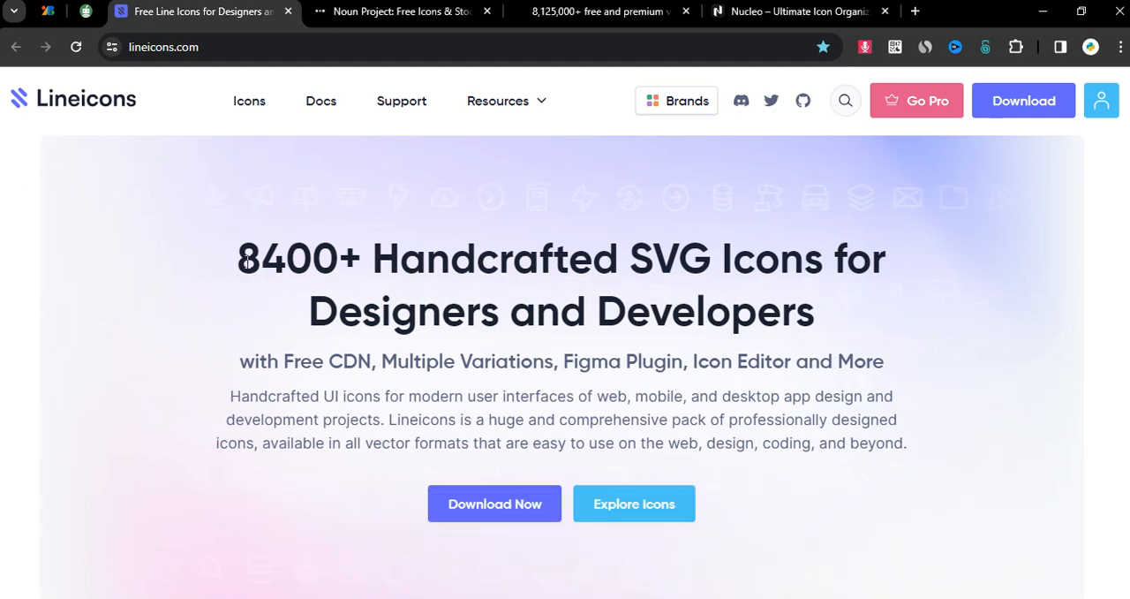
# - Highlight the Lineicons headline and description, then scroll through the features and customization sections
pyautogui.moveTo(236, 259); pyautogui.dragTo(896, 421)
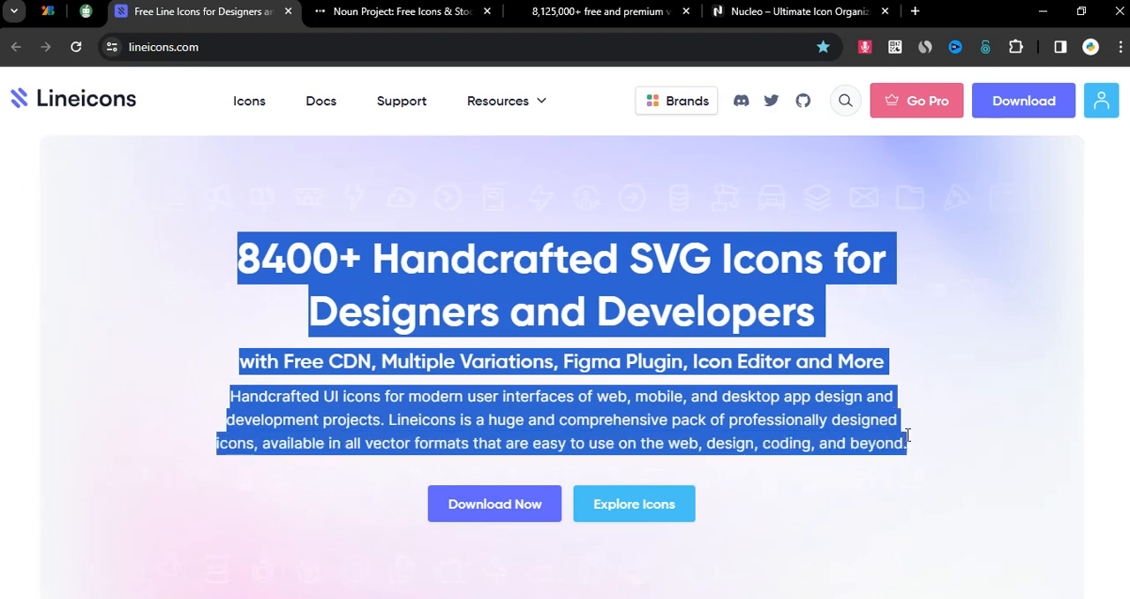
pyautogui.click(654, 424)
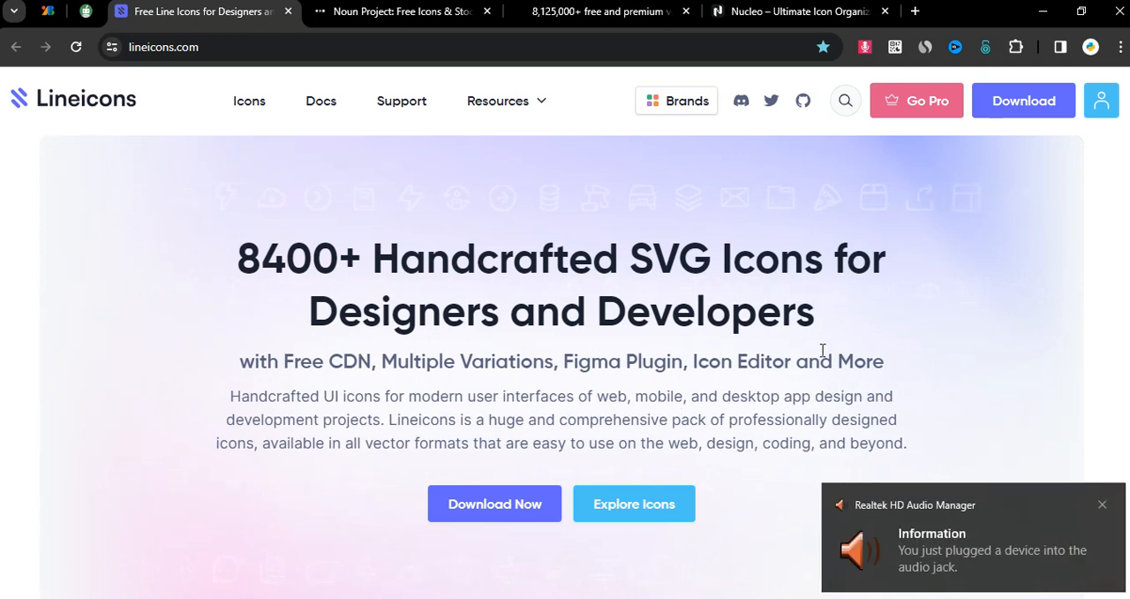
pyautogui.scroll(-3)
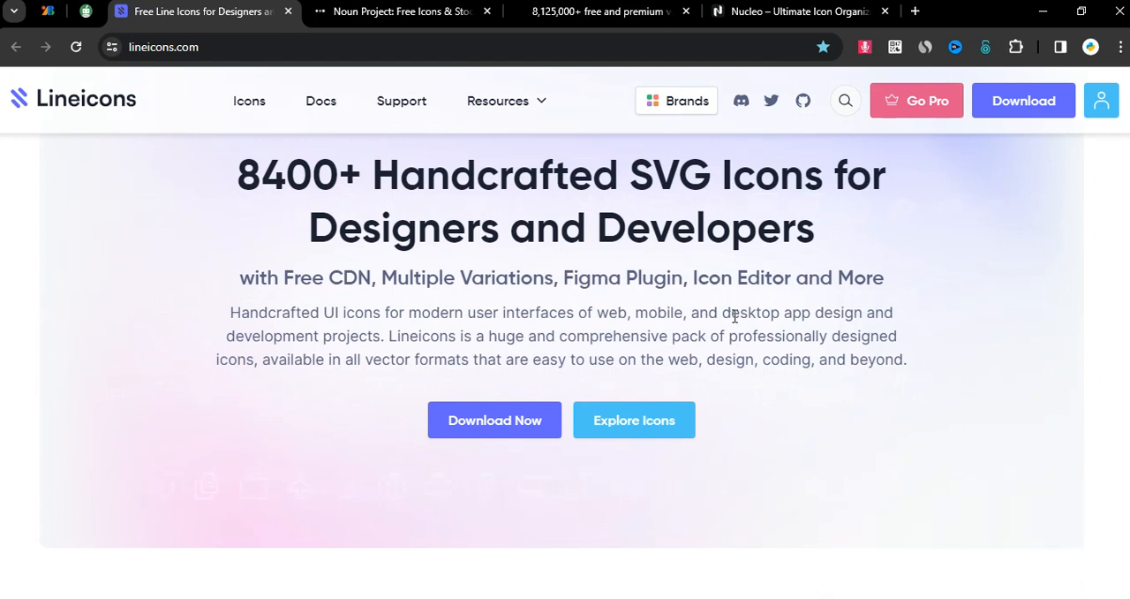
pyautogui.scroll(-3)
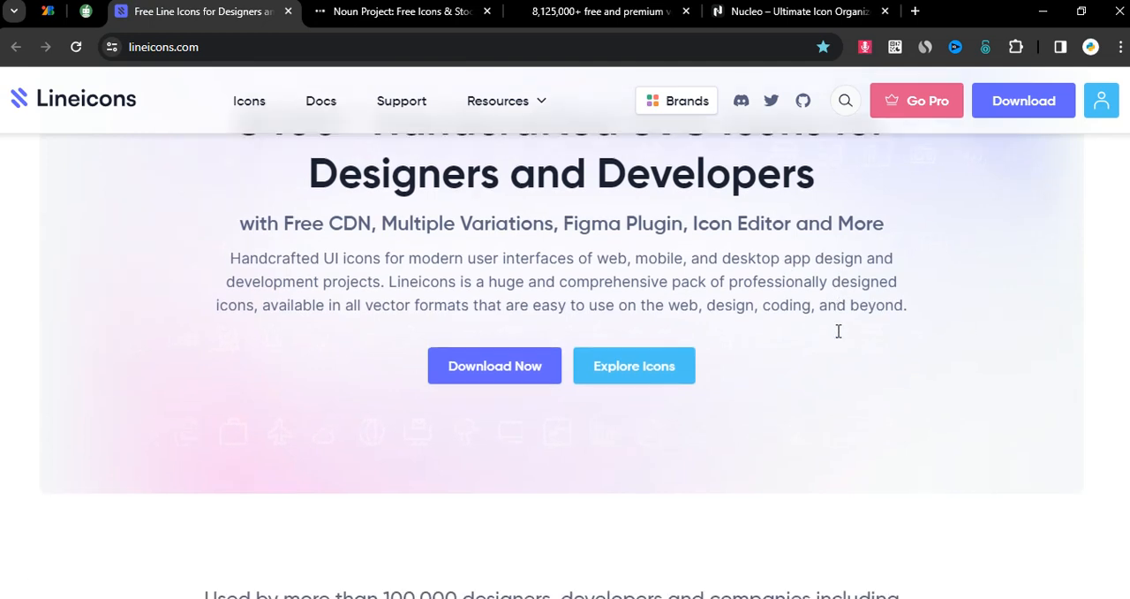
pyautogui.scroll(-3)
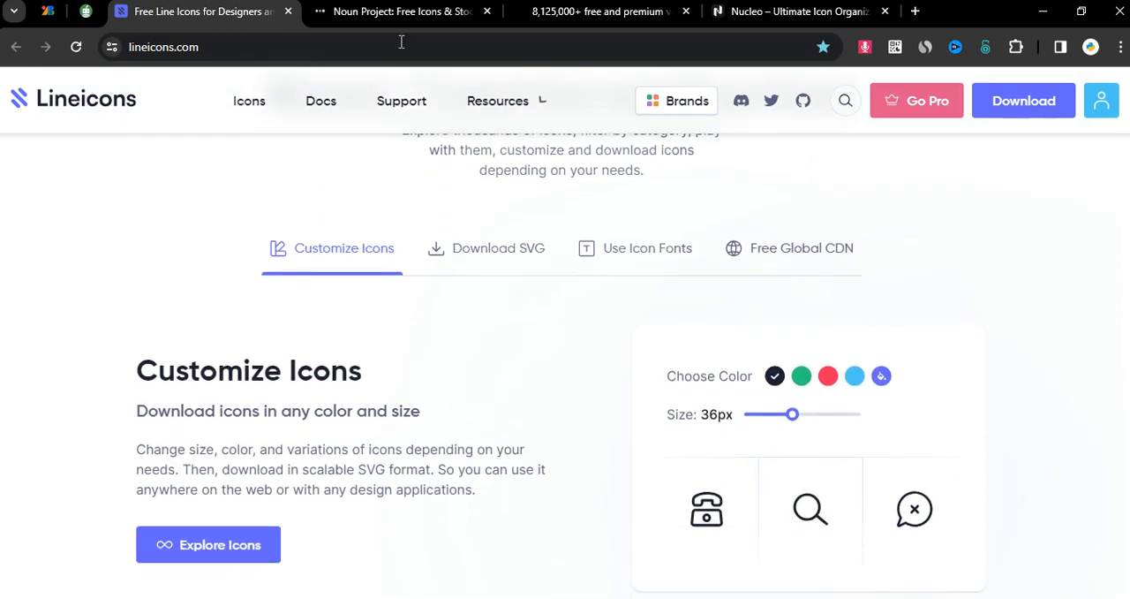
# - Review the free CDN section of Lineicons and move on to the Noun Project site
pyautogui.click(402, 11)
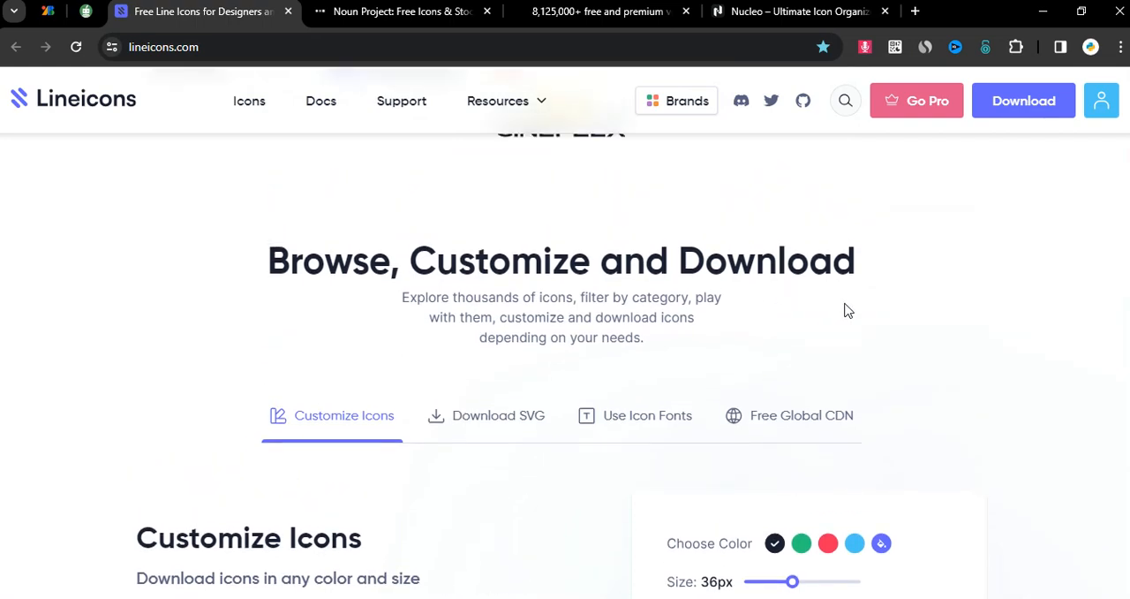
pyautogui.scroll(3)
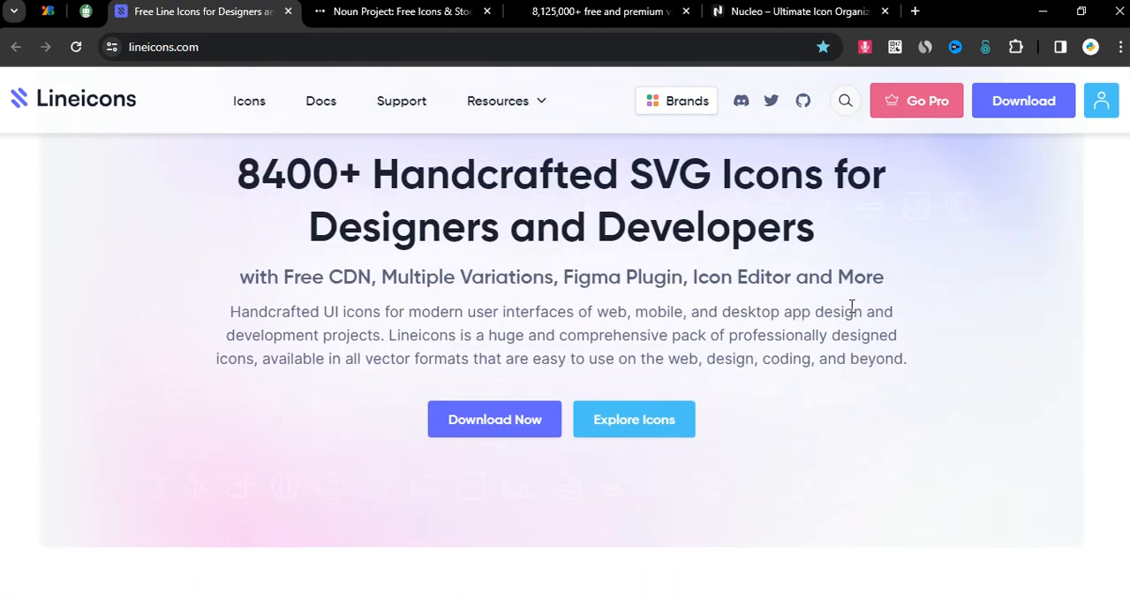
pyautogui.scroll(-3)
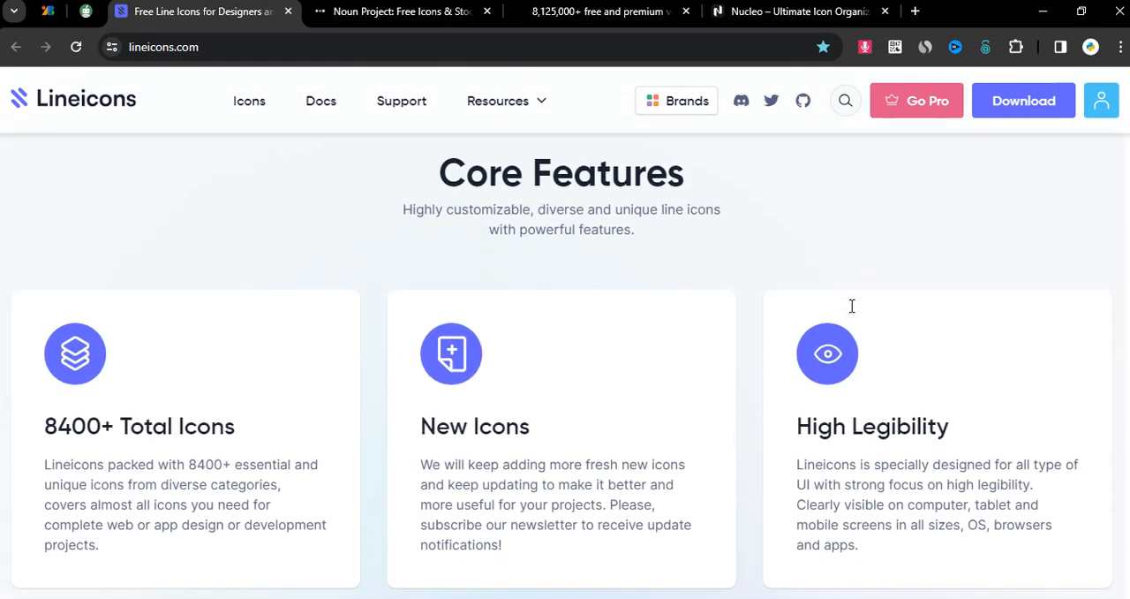
pyautogui.scroll(-3)
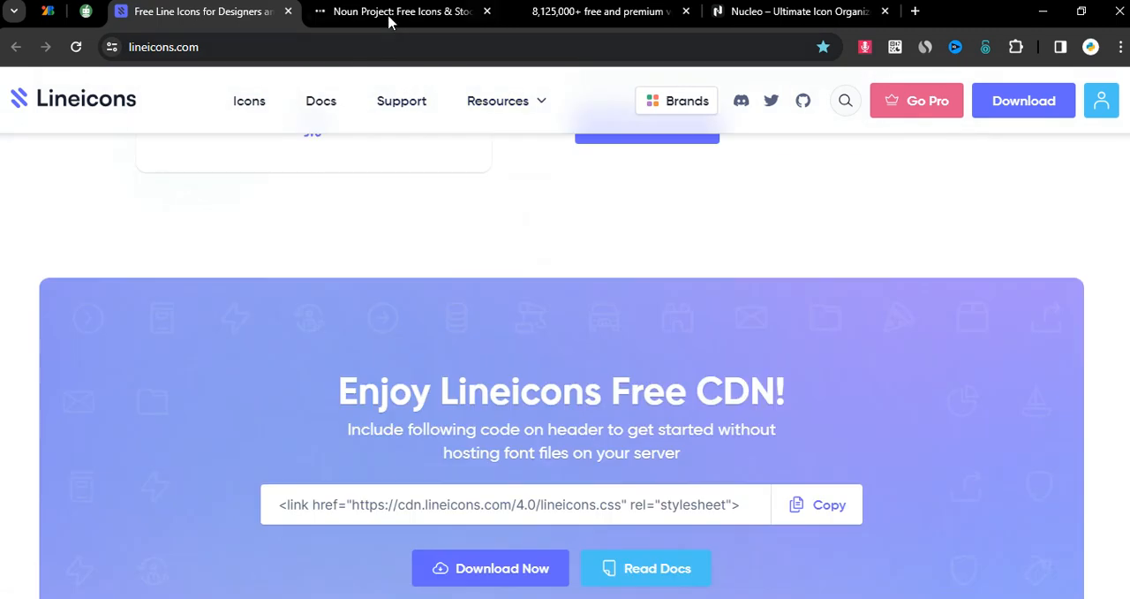
pyautogui.click(402, 12)
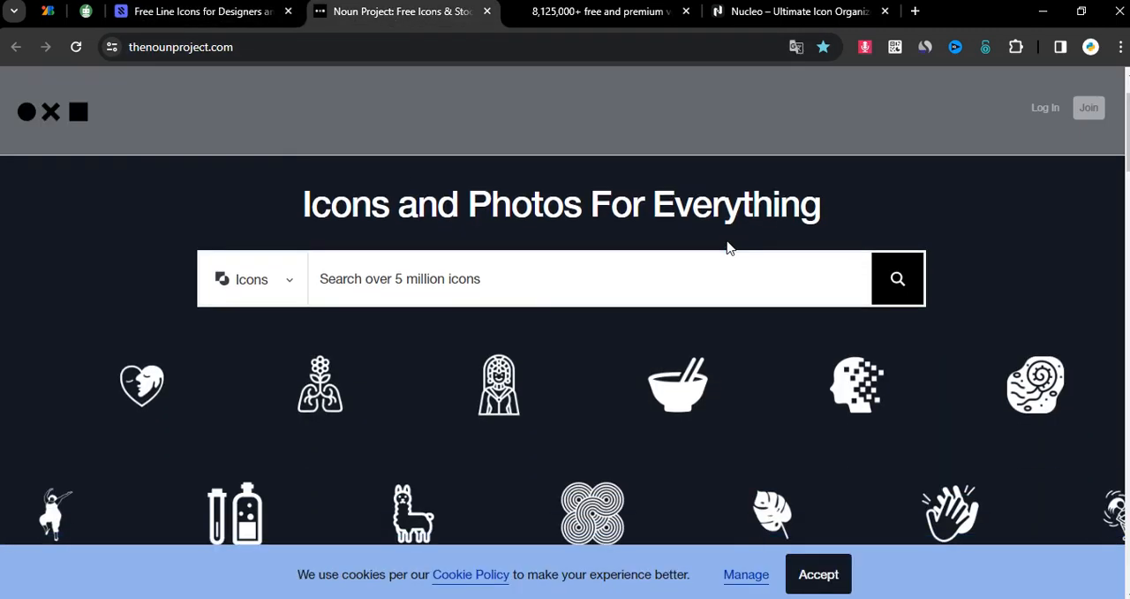
# - Scroll past Noun Project's icon showcase to the featured collections, then move to Iconfinder
pyautogui.scroll(-3)
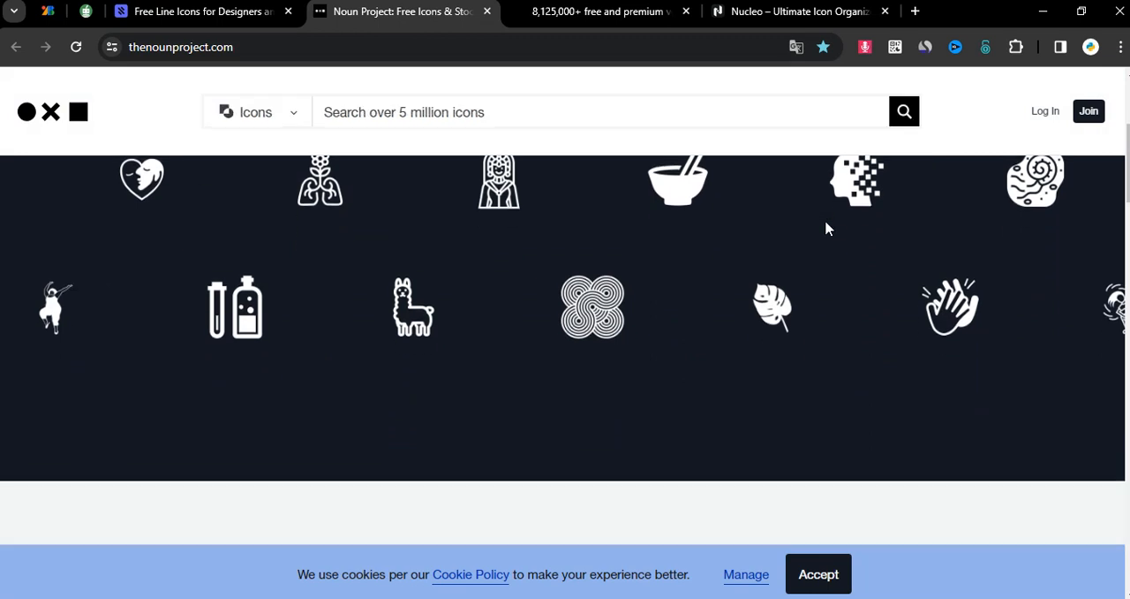
pyautogui.scroll(-3)
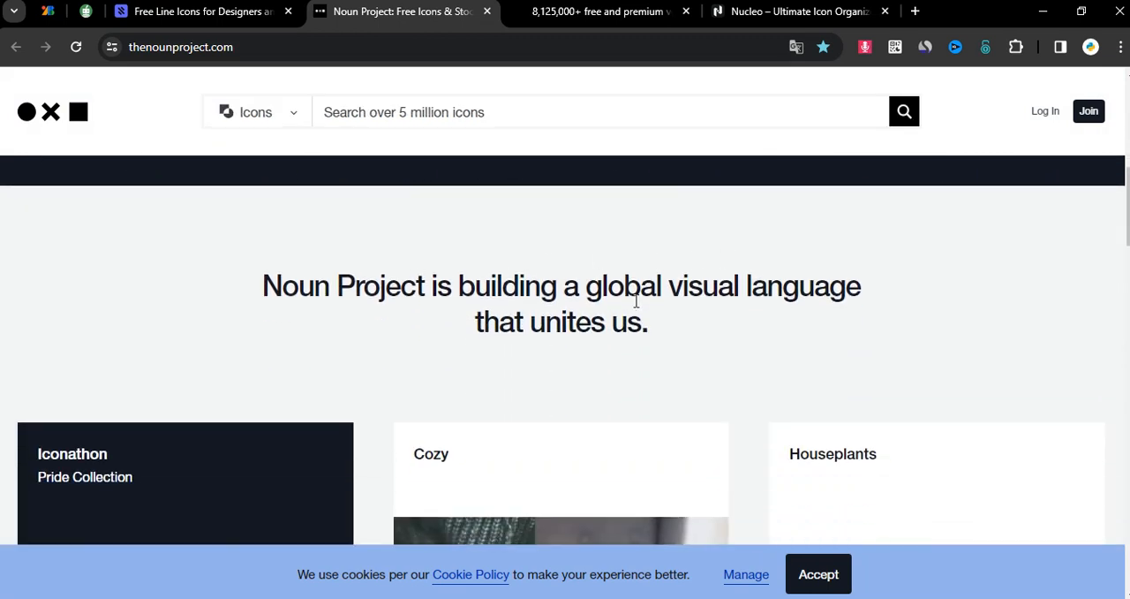
pyautogui.scroll(-3)
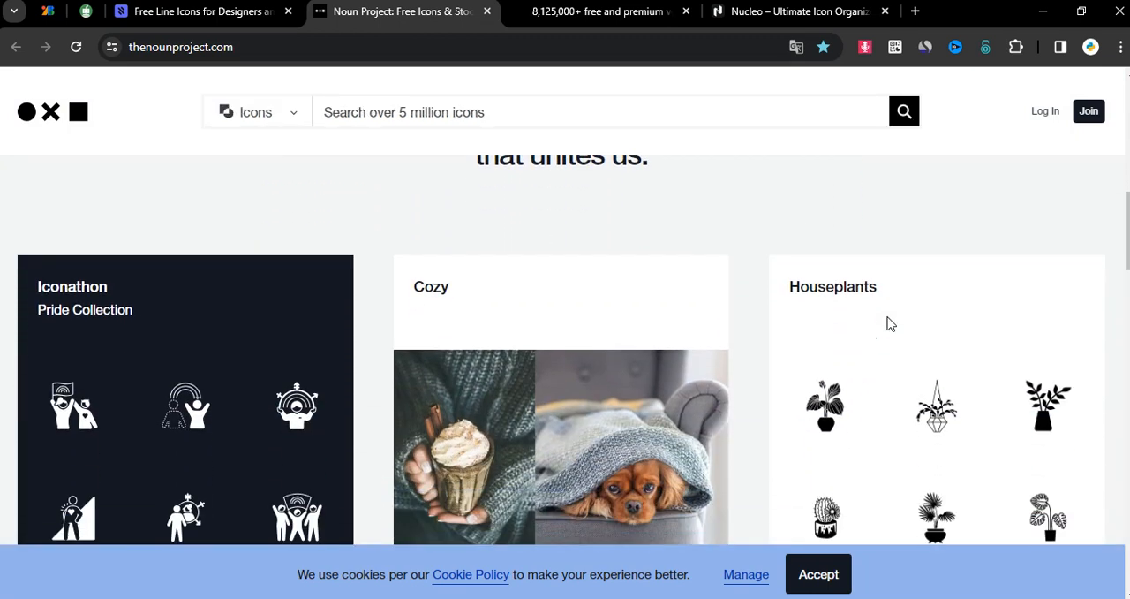
pyautogui.click(600, 10)
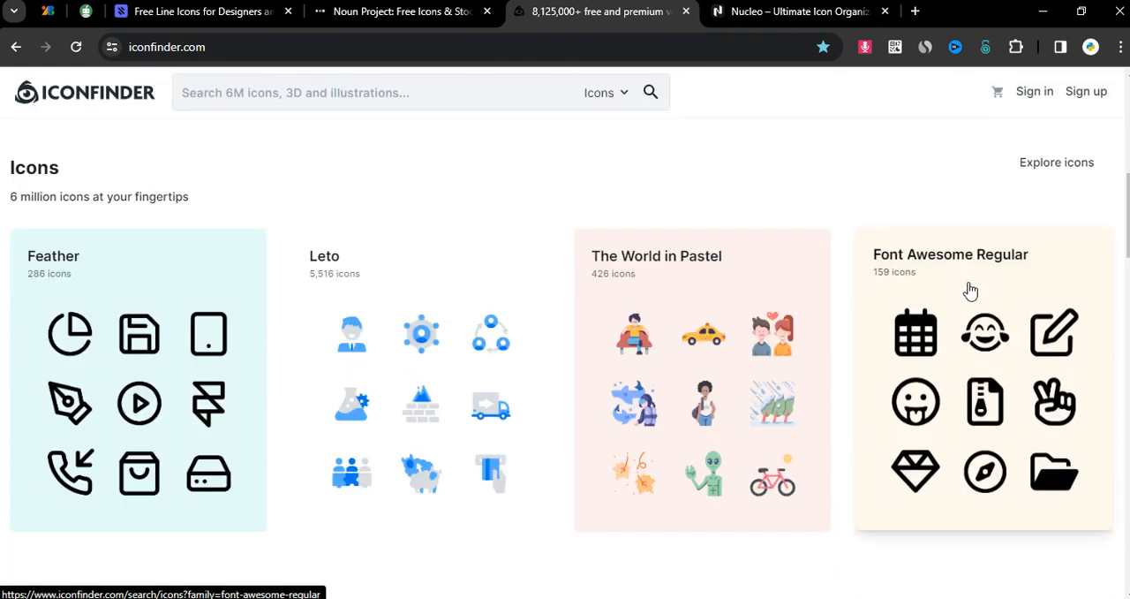
# - Scroll Iconfinder's homepage past the icon sets to the illustration collections and iStock strip
pyautogui.scroll(-3)
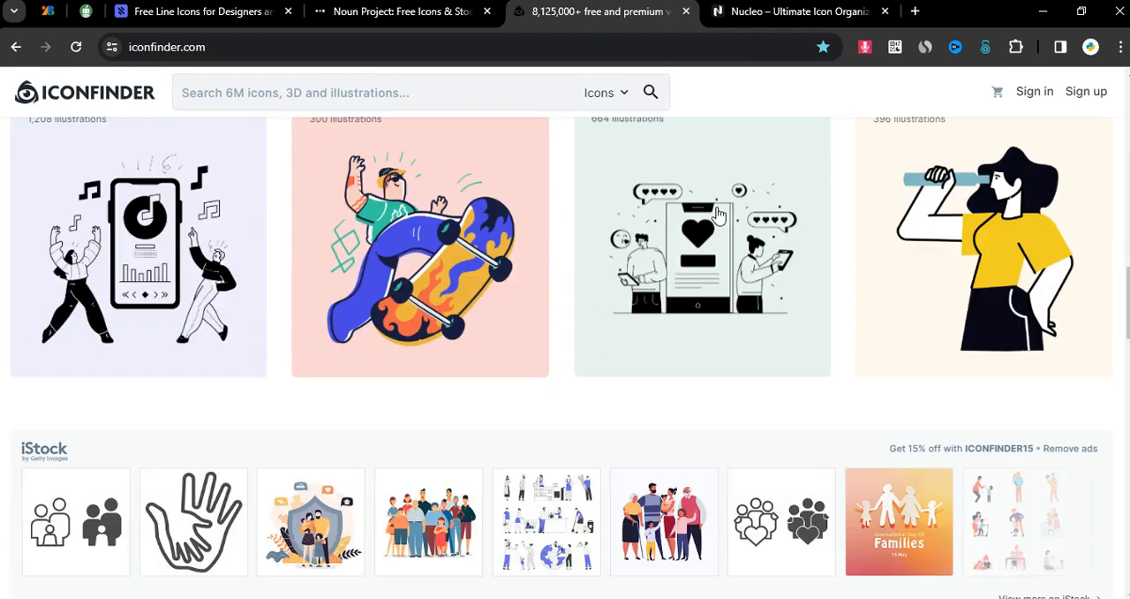
# - Scroll Nucleo's homepage through its app preview, trusted-by logos and icon showcase, returning to the top headline
pyautogui.click(795, 11)
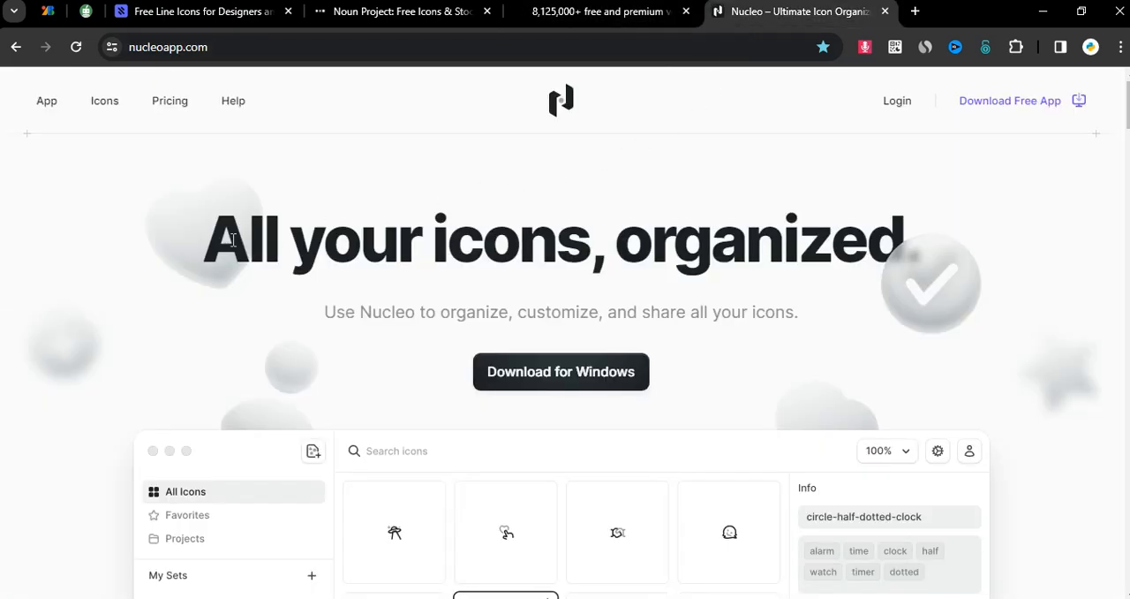
pyautogui.scroll(-3)
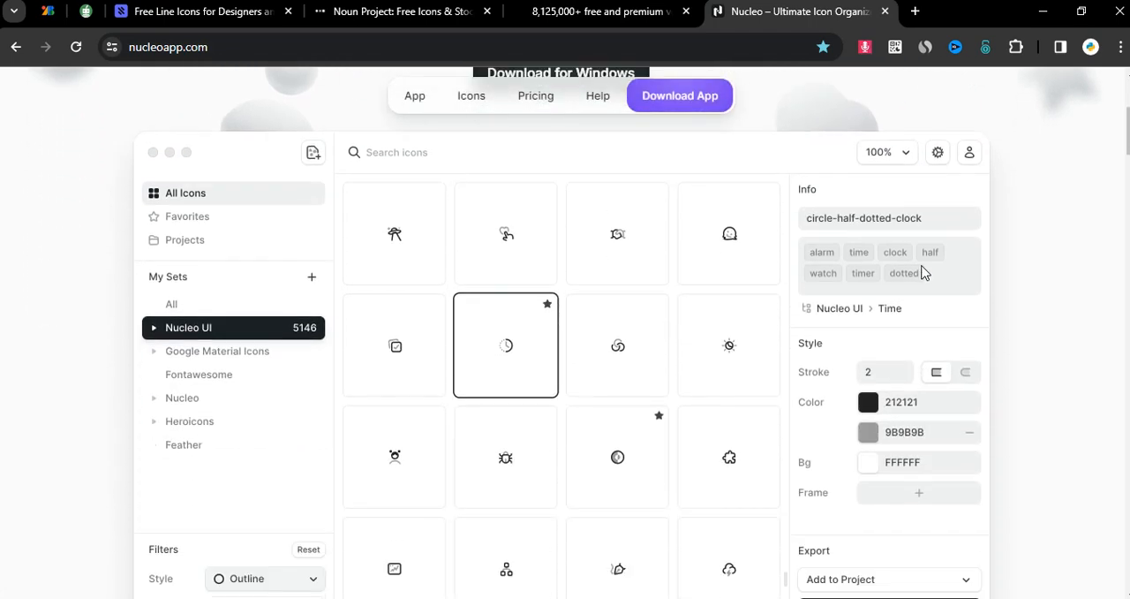
pyautogui.scroll(-3)
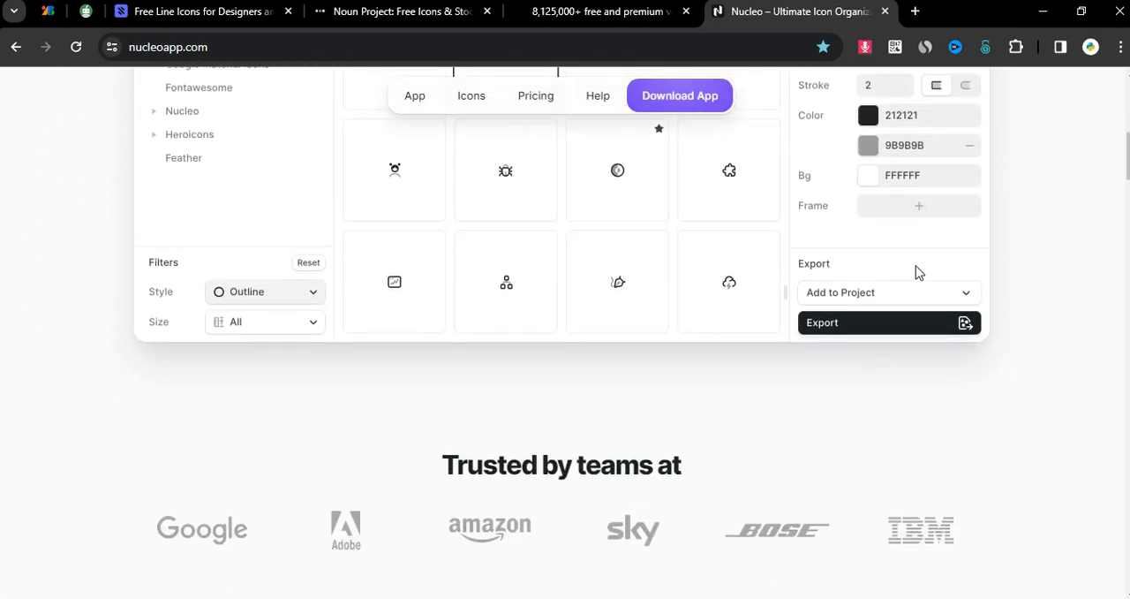
pyautogui.scroll(3)
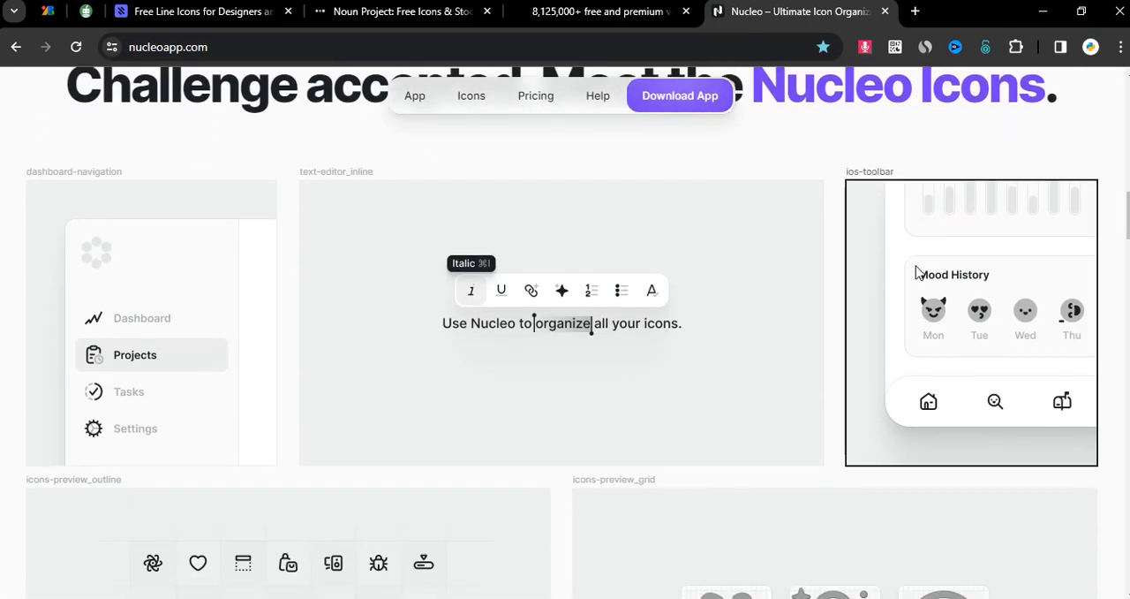
pyautogui.scroll(-3)
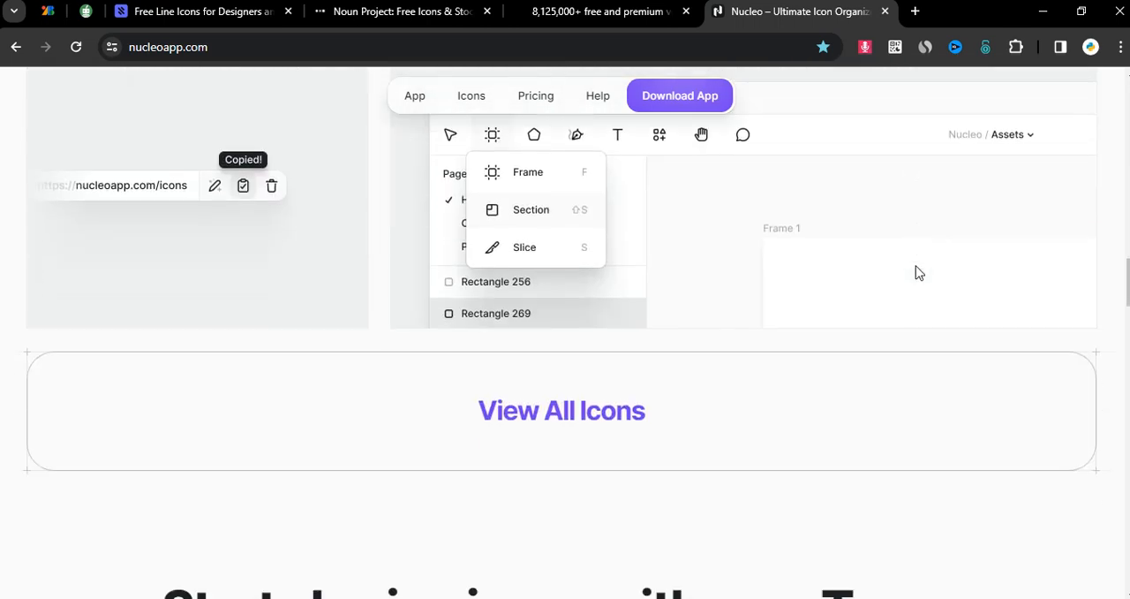
pyautogui.scroll(3)
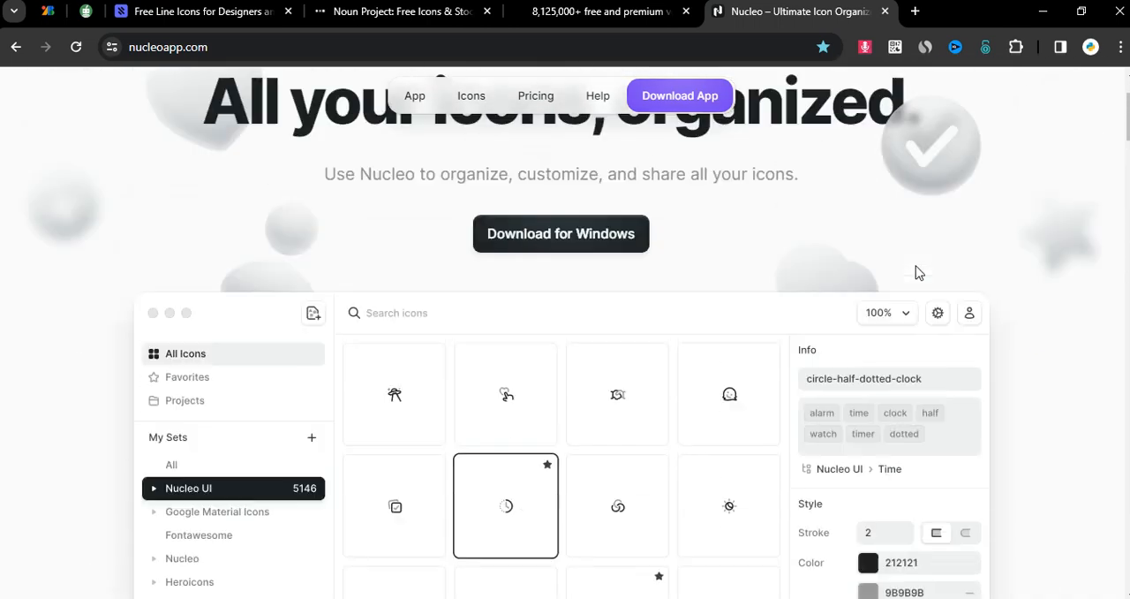
pyautogui.scroll(3)
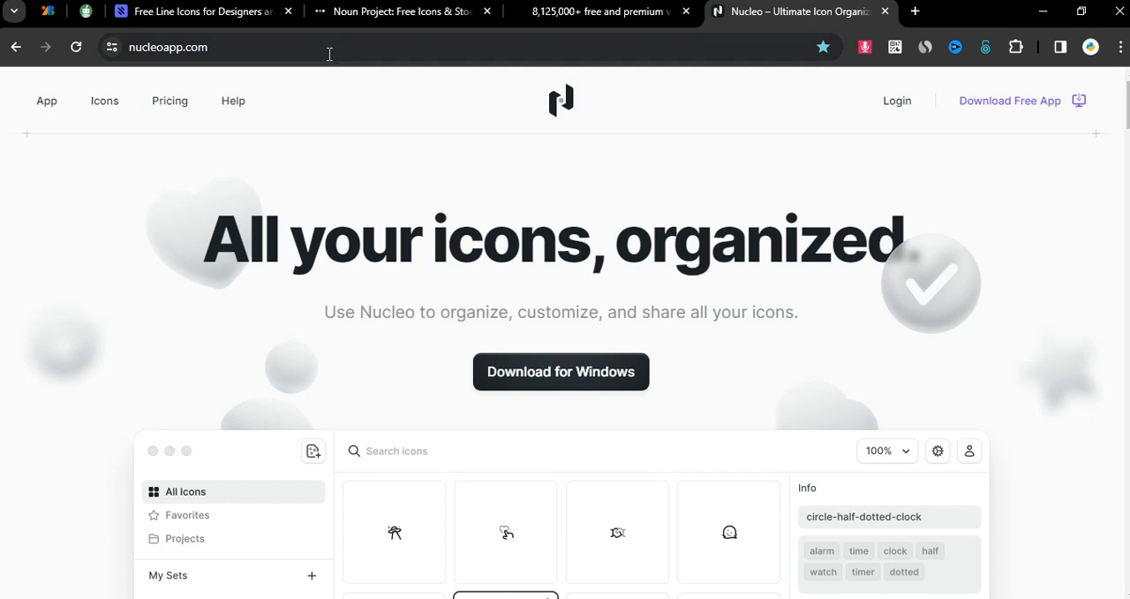
pyautogui.moveTo(343, 71)
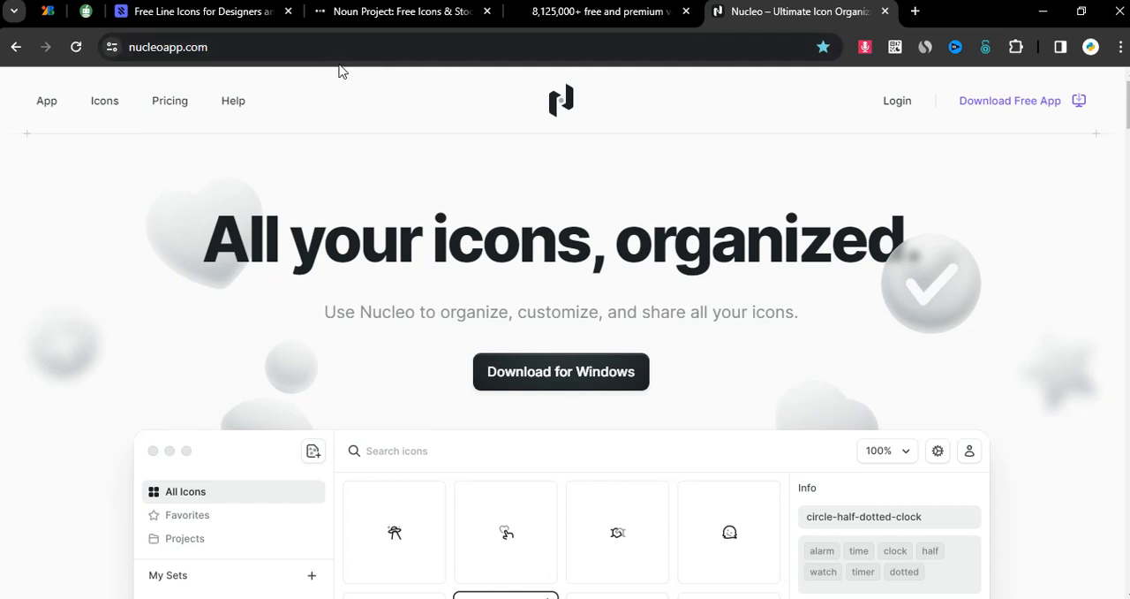
pyautogui.moveTo(483, 161)
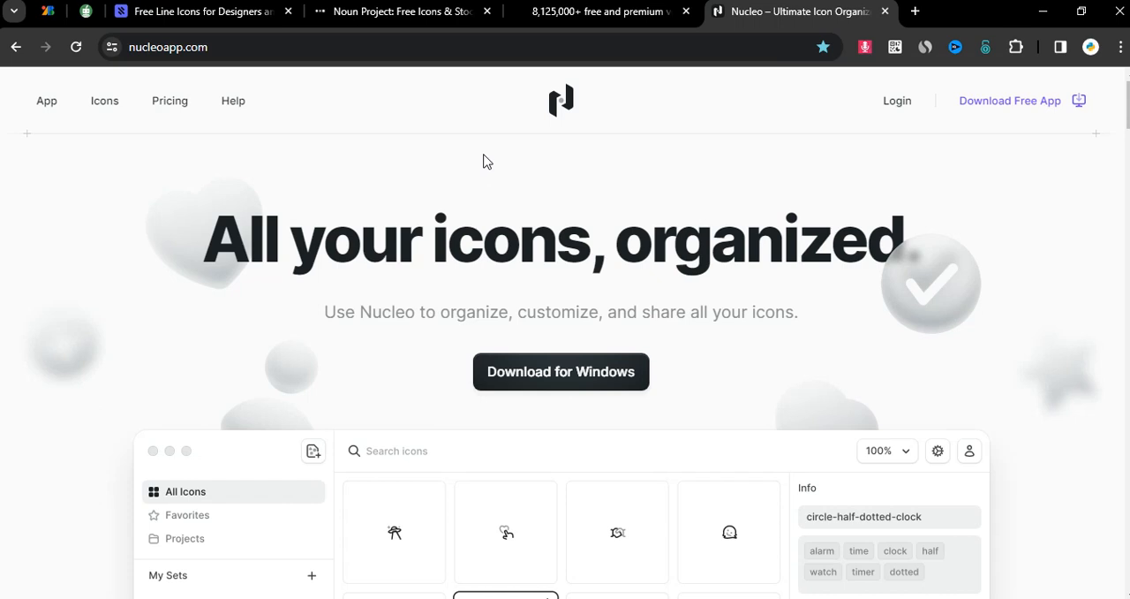